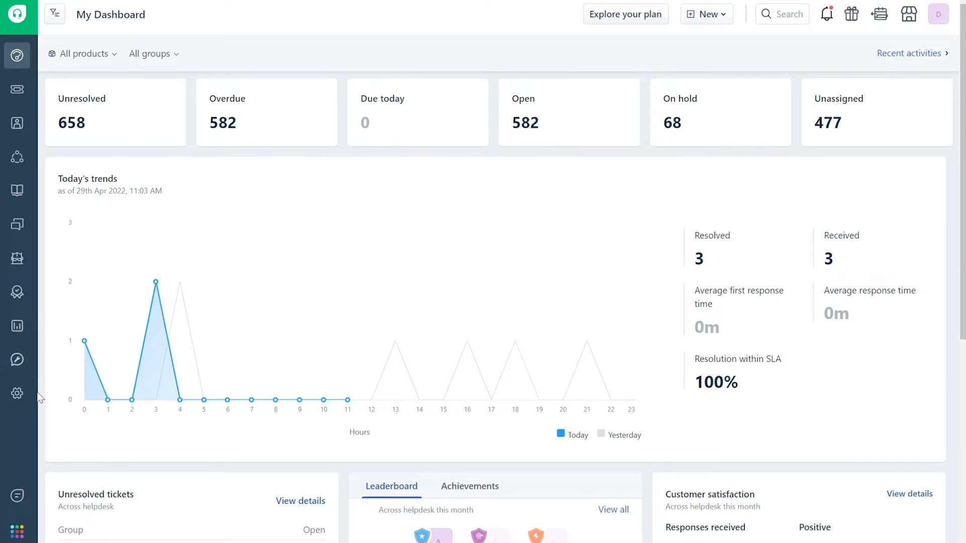
mouse_move(32, 400)
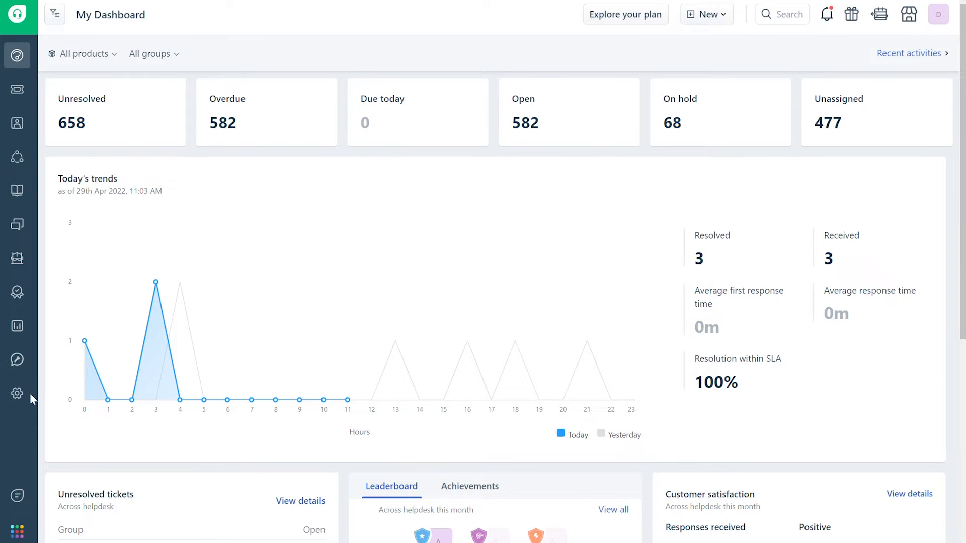
- From Admin Automations, begin a new rule under Ticket Updates
click(17, 393)
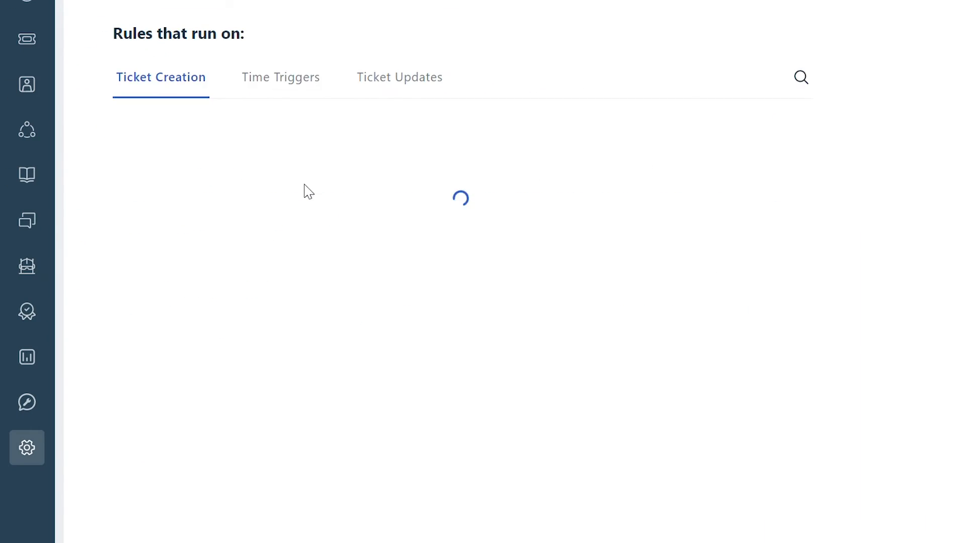
click(399, 77)
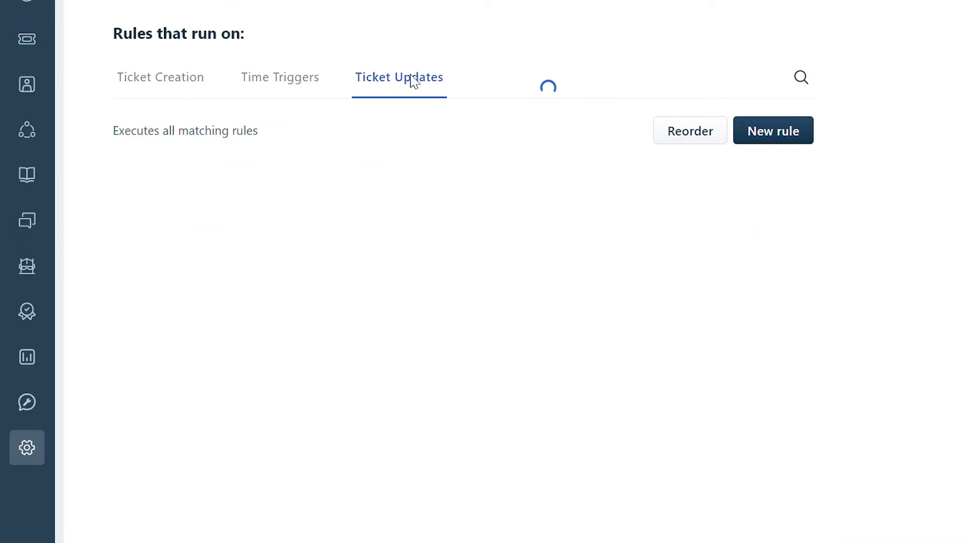
click(772, 129)
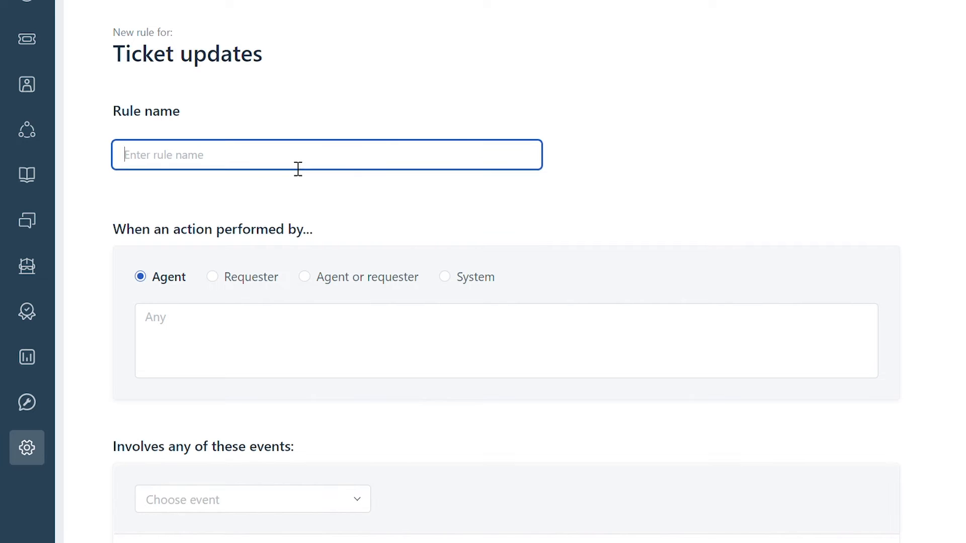
- Enter the rule name 'Automatically reopen tickets when customer responds'
text(Automatically)
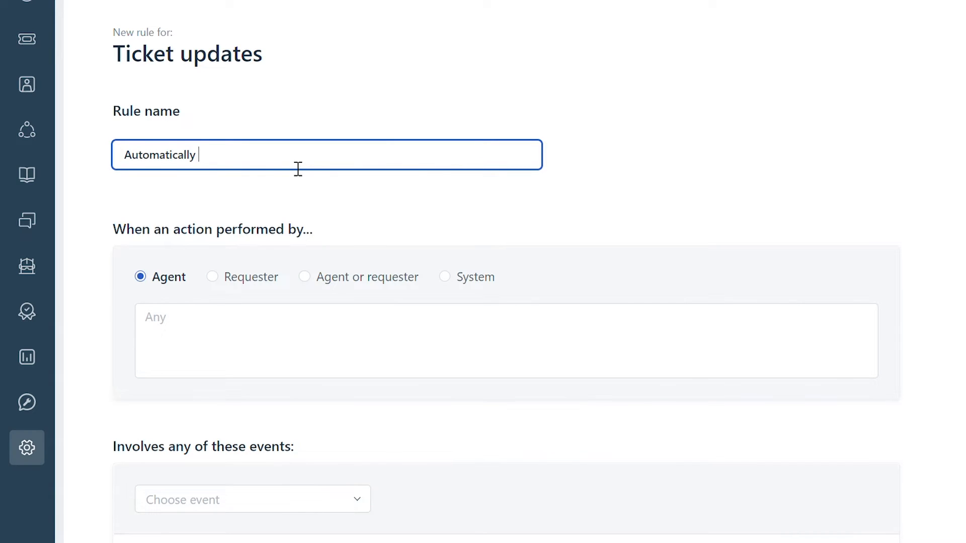
text(reopen tickets when customer resp)
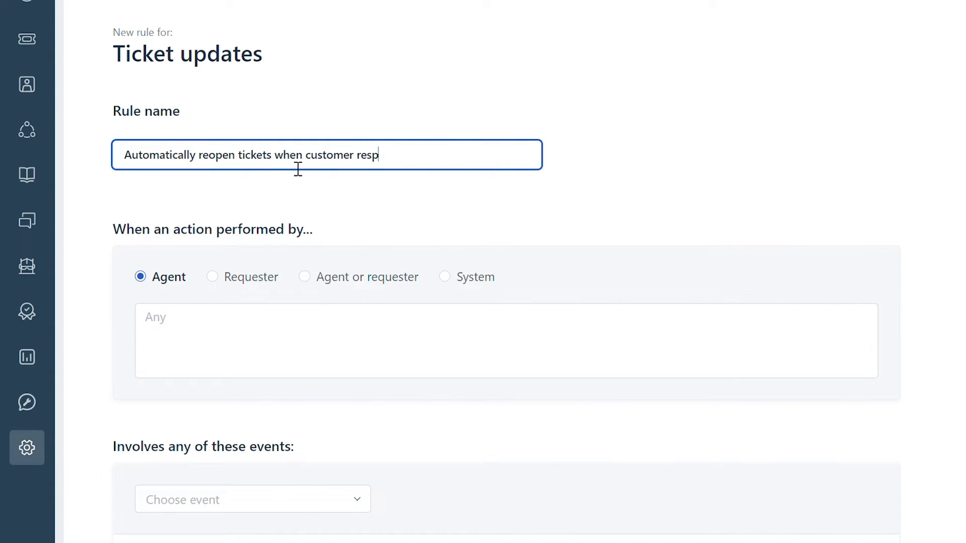
text(onds)
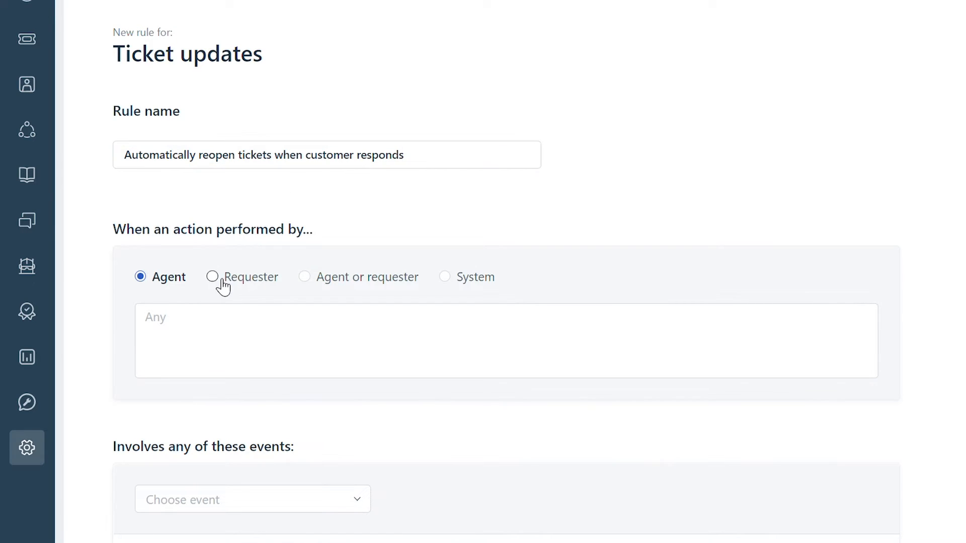
- Trigger the rule when the Requester performs 'Reply is sent'
click(212, 278)
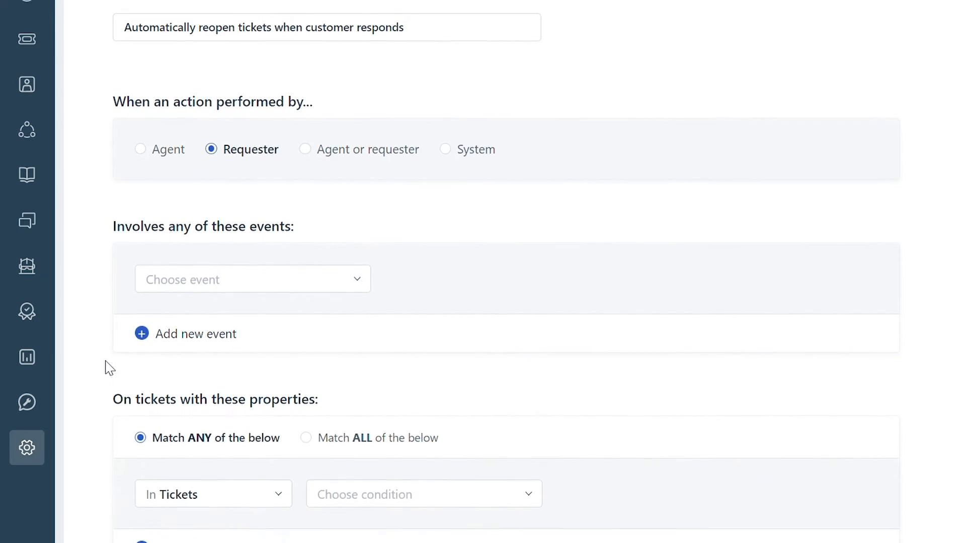
click(251, 278)
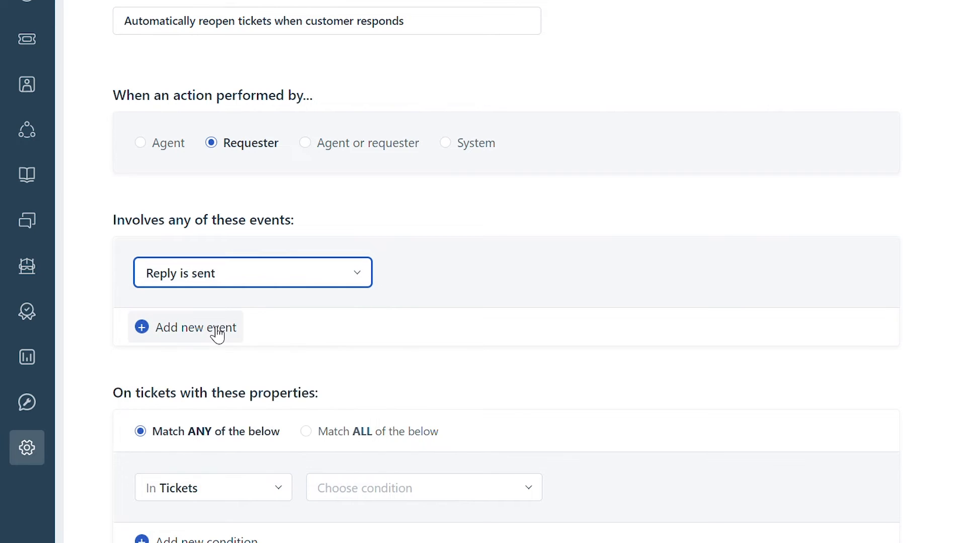
scroll(down, 3)
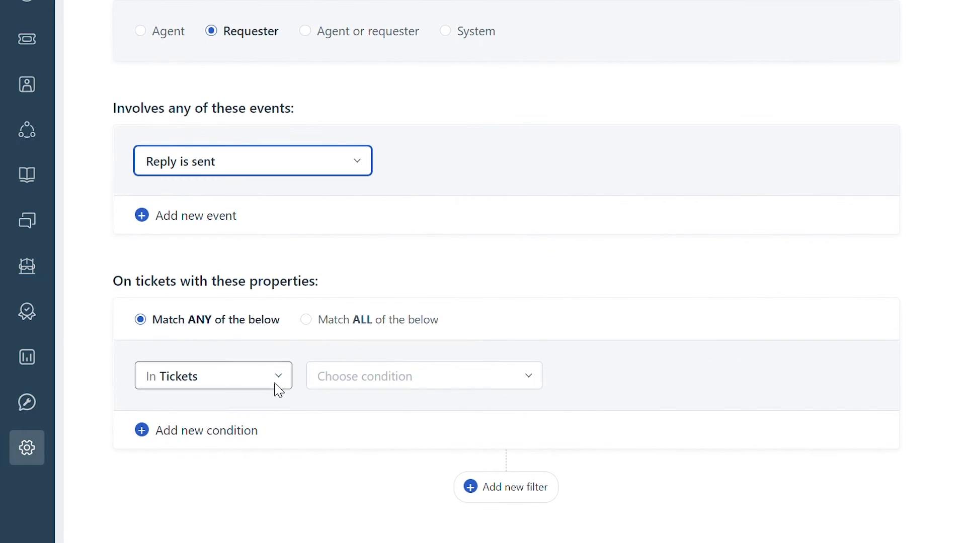
mouse_move(303, 403)
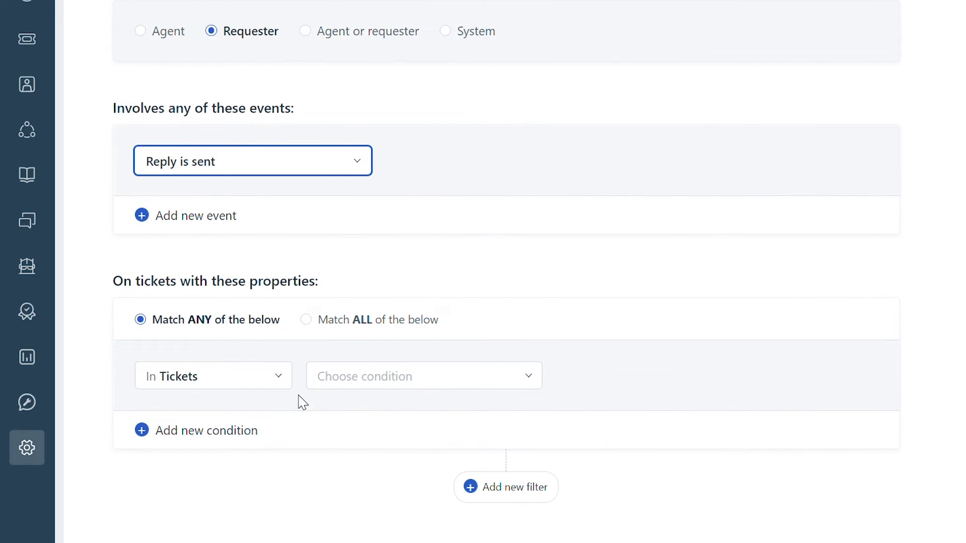
- Add the condition Status is Closed
click(424, 375)
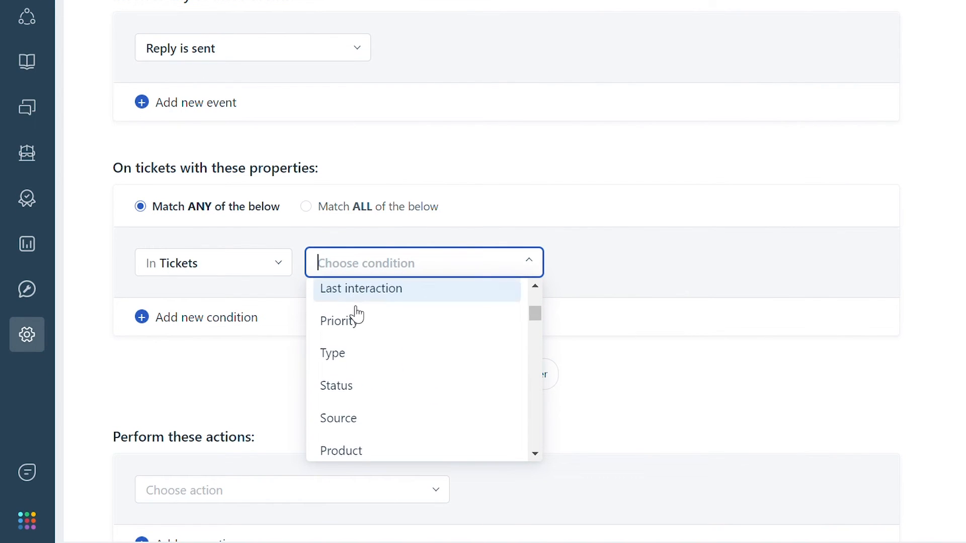
click(336, 385)
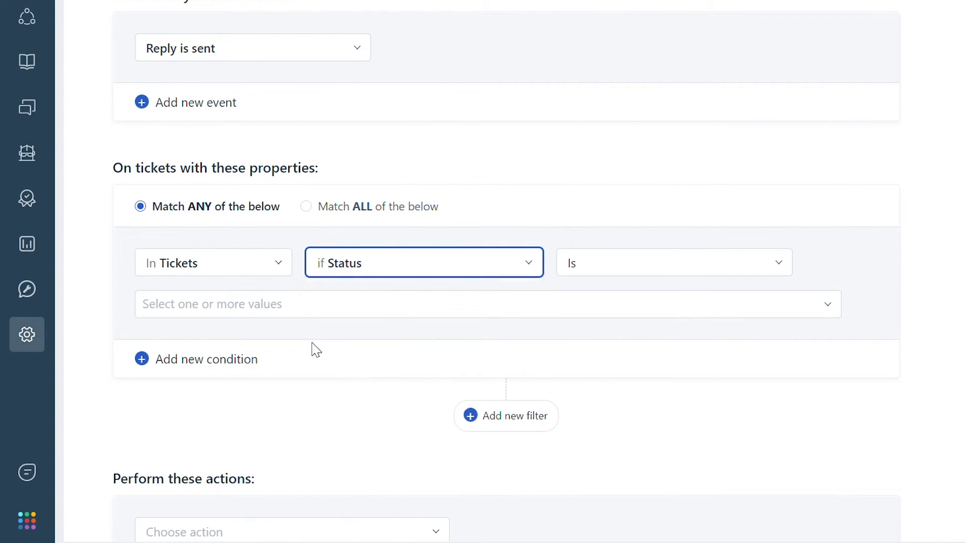
click(487, 304)
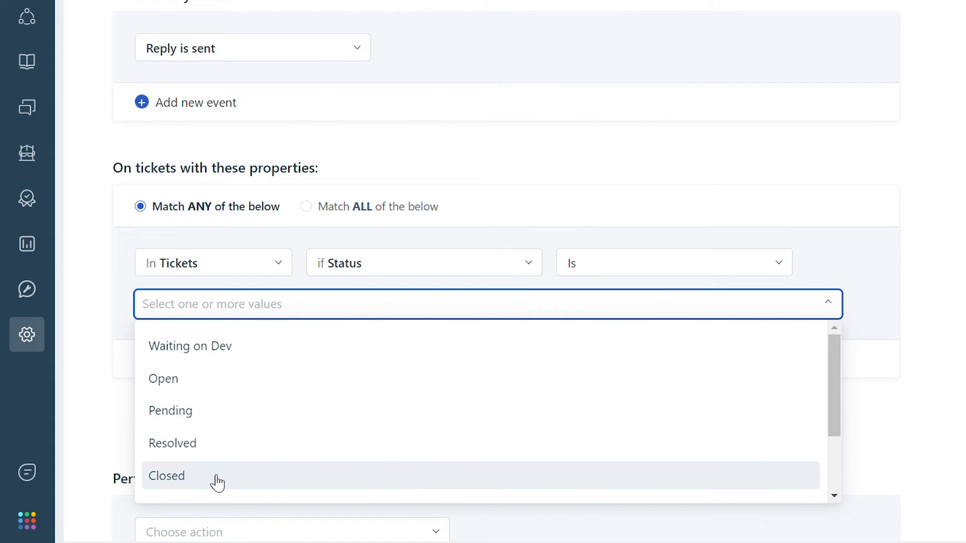
click(166, 476)
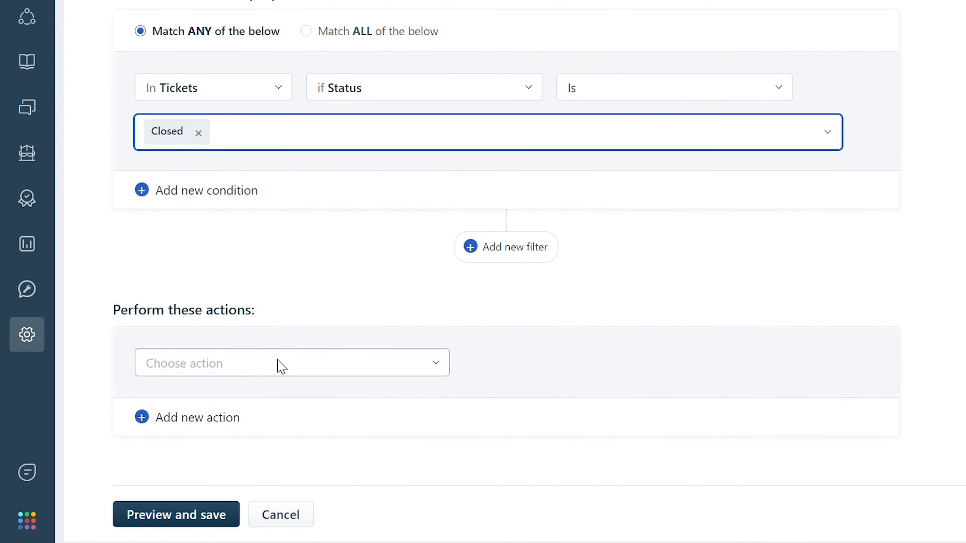
- Add the action Set status as Open
click(292, 364)
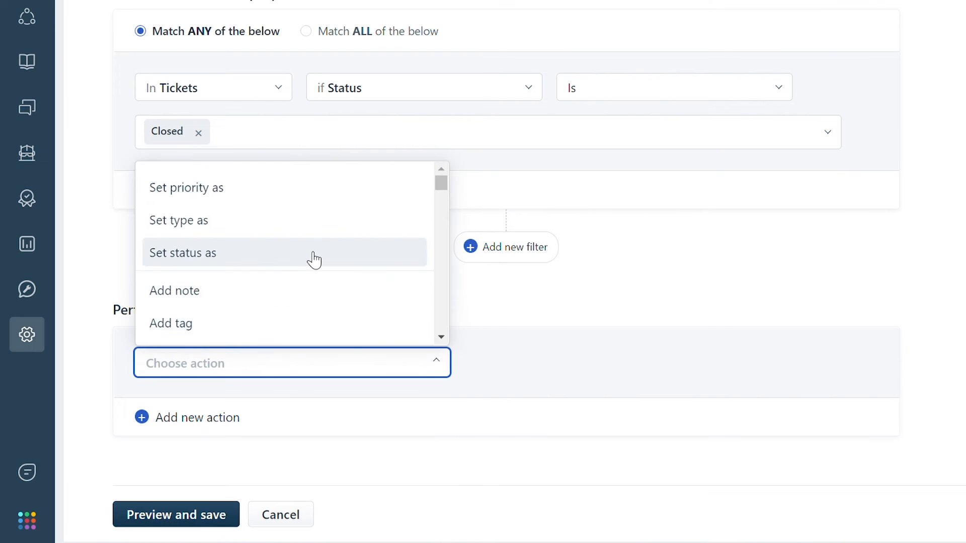
click(182, 252)
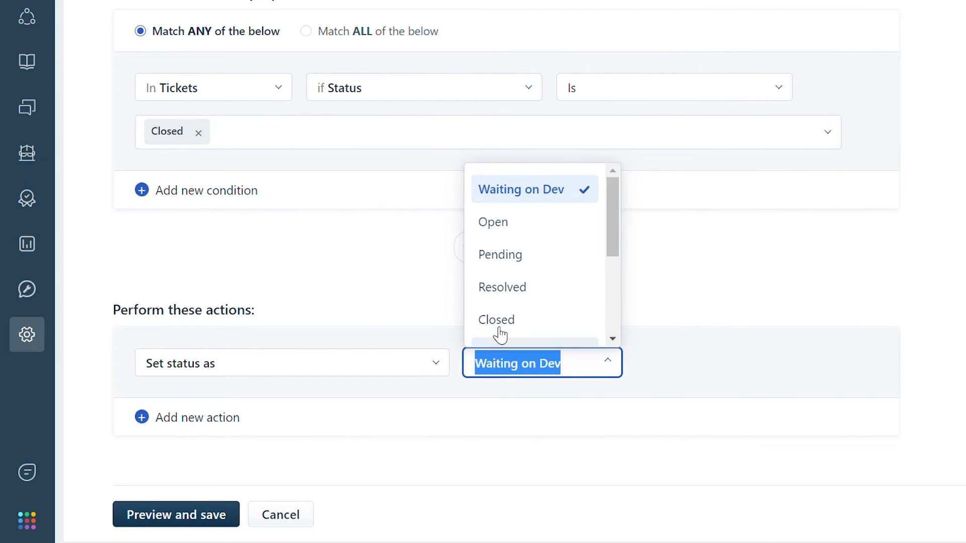
click(492, 221)
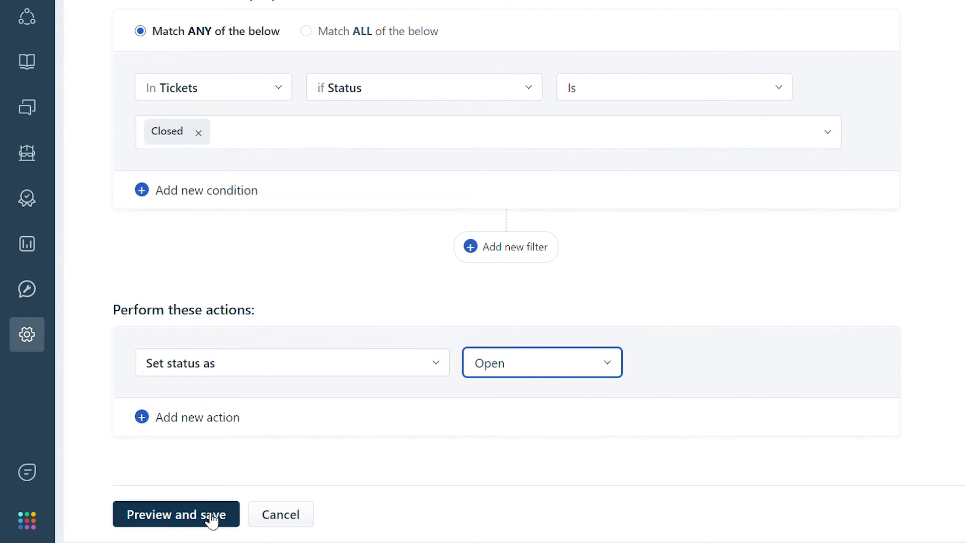
- Preview the rule and save it with Save and enable
click(175, 514)
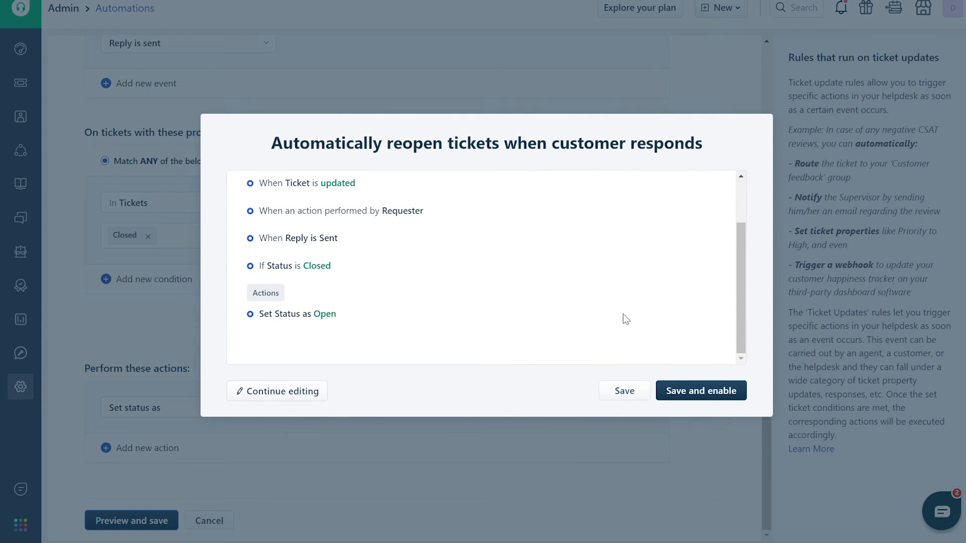
click(700, 390)
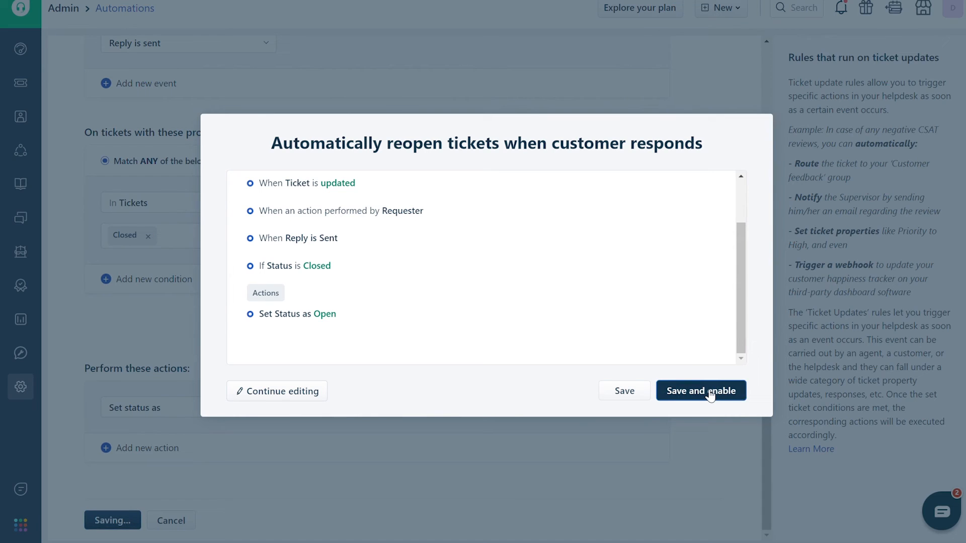
click(700, 391)
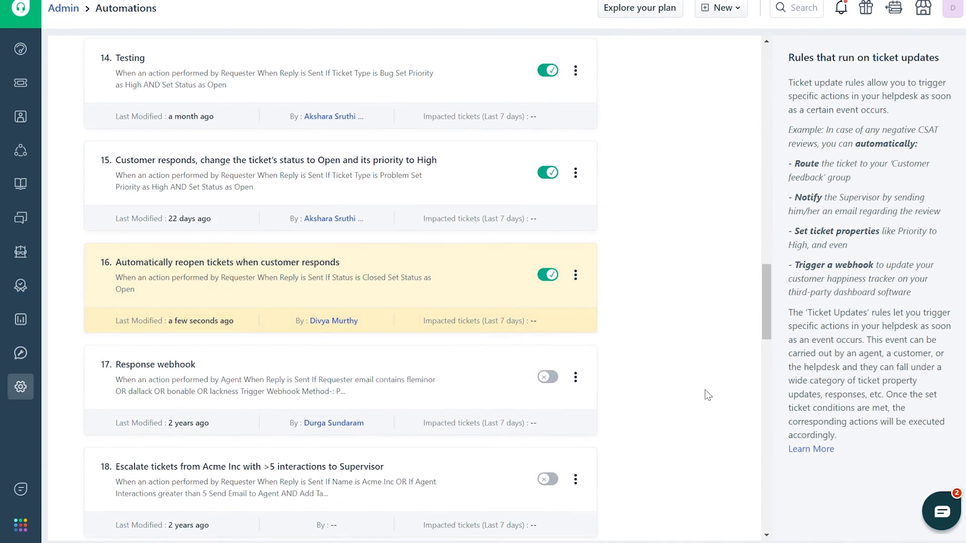
click(547, 274)
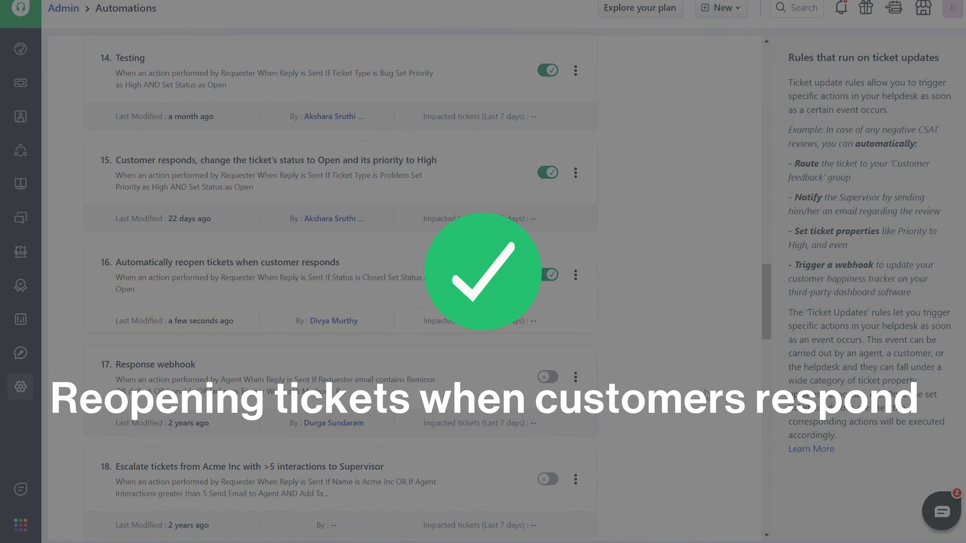